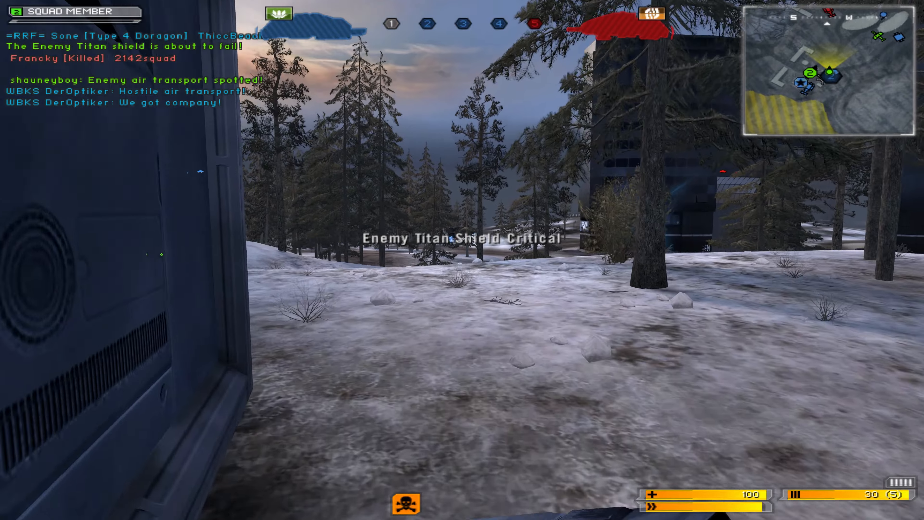
pyautogui.press('Tab')
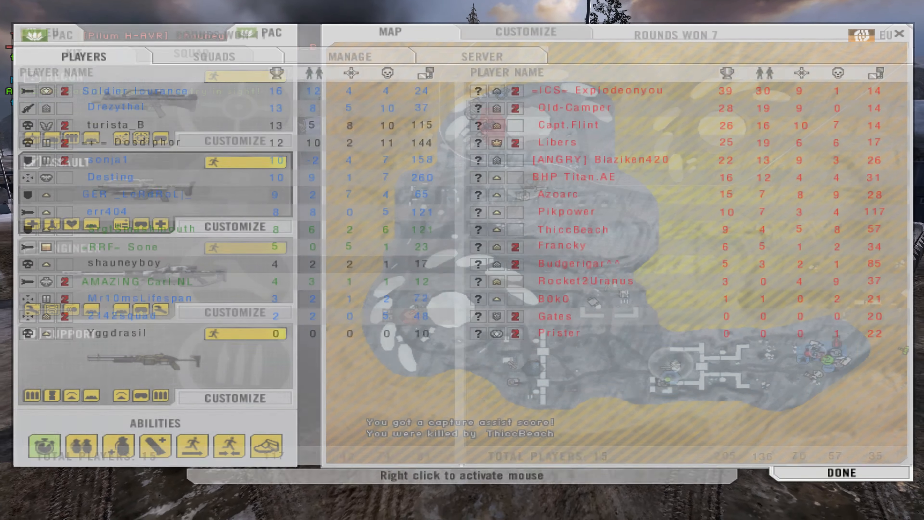
pyautogui.click(843, 473)
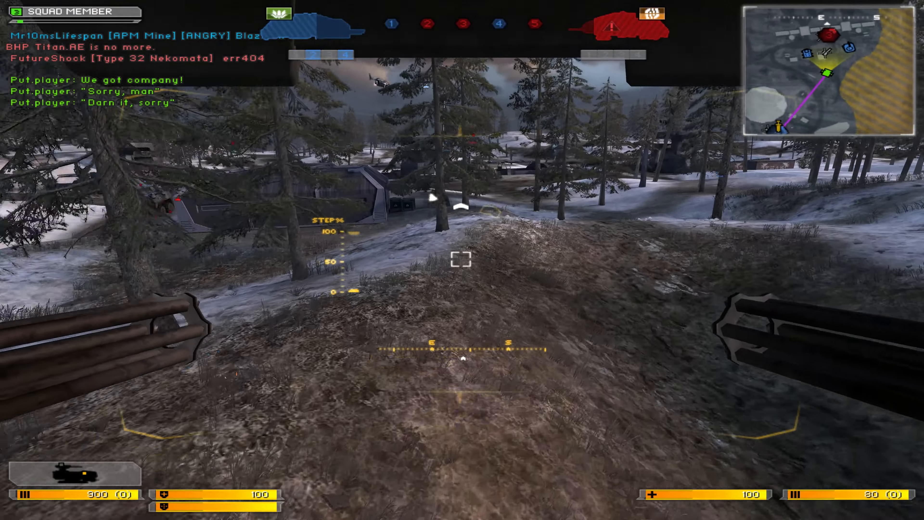
pyautogui.moveTo(462, 260)
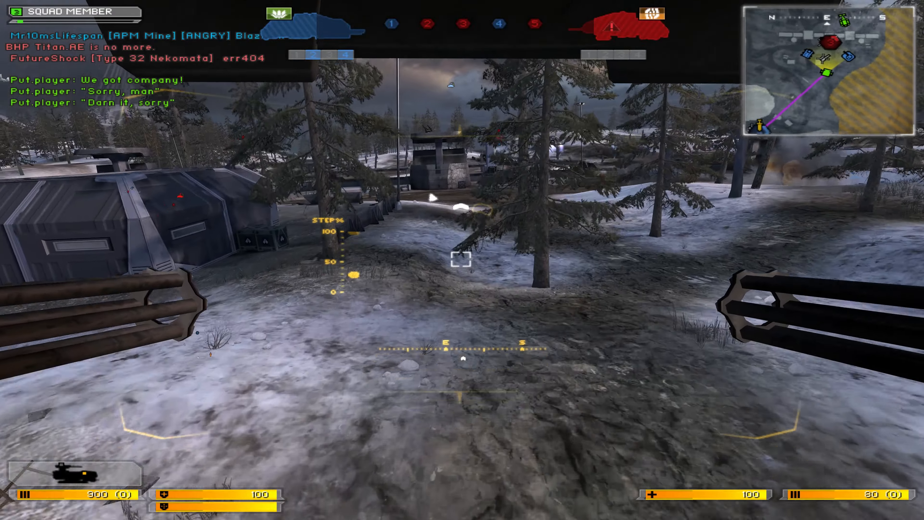
pyautogui.click(462, 260)
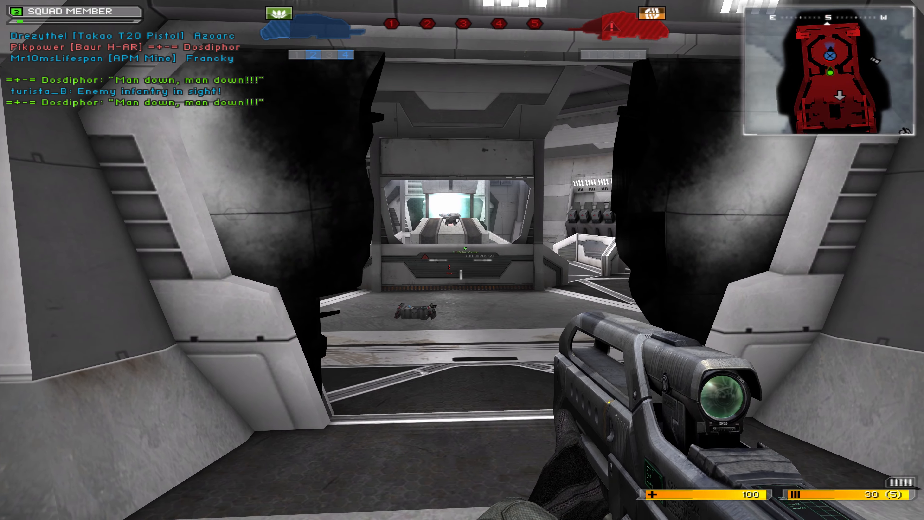
pyautogui.click(462, 260)
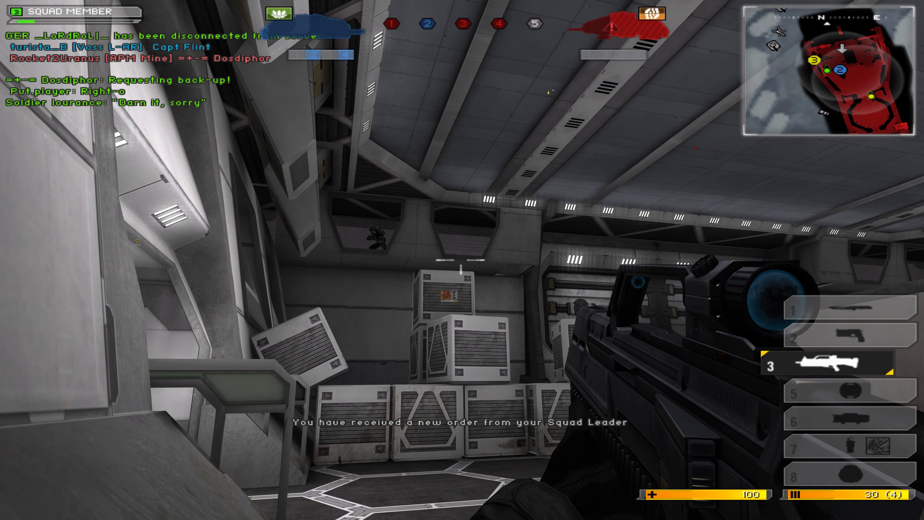
pyautogui.rightClick(463, 260)
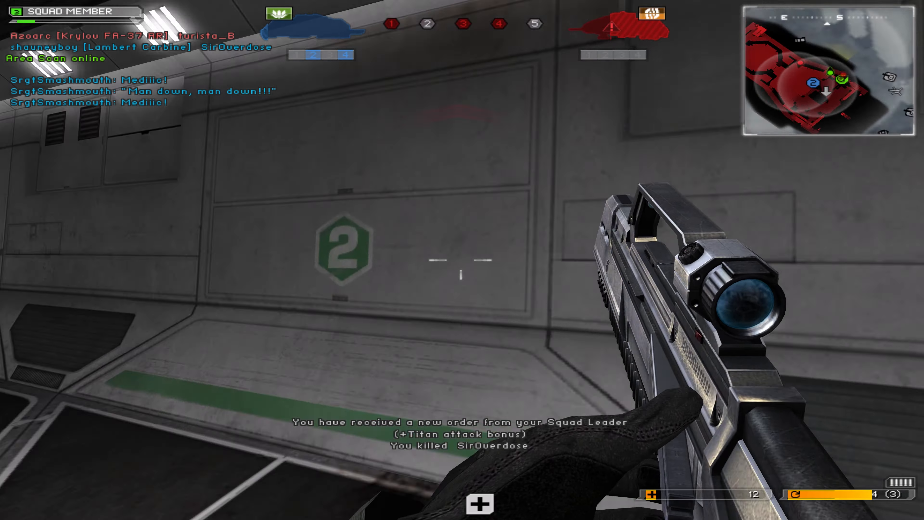
pyautogui.press('tab')
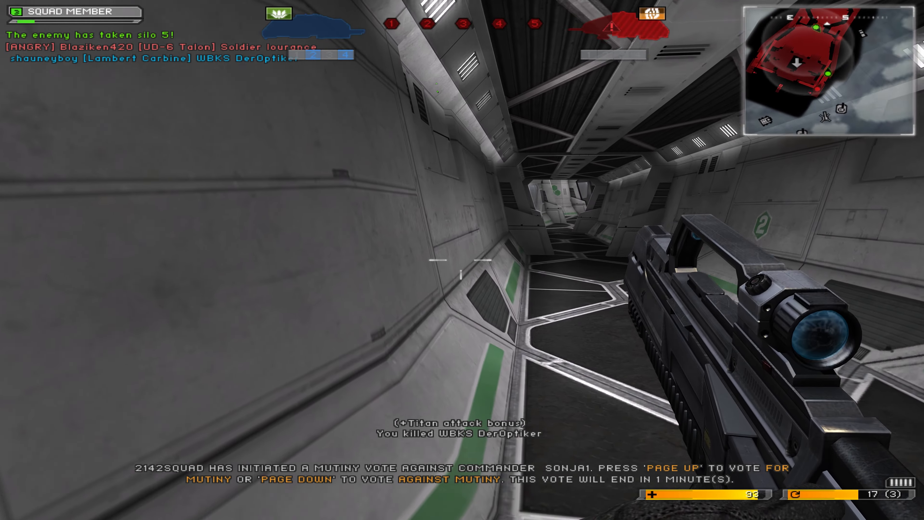
pyautogui.press('pagedown')
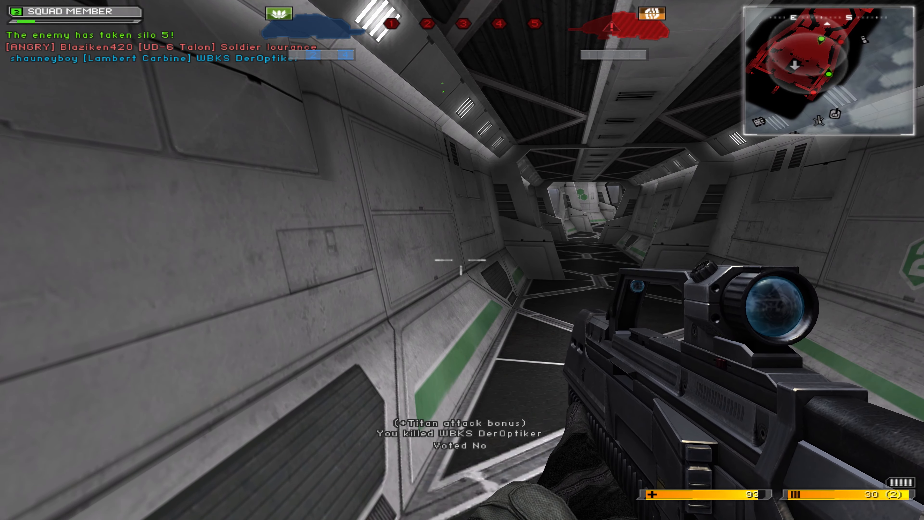